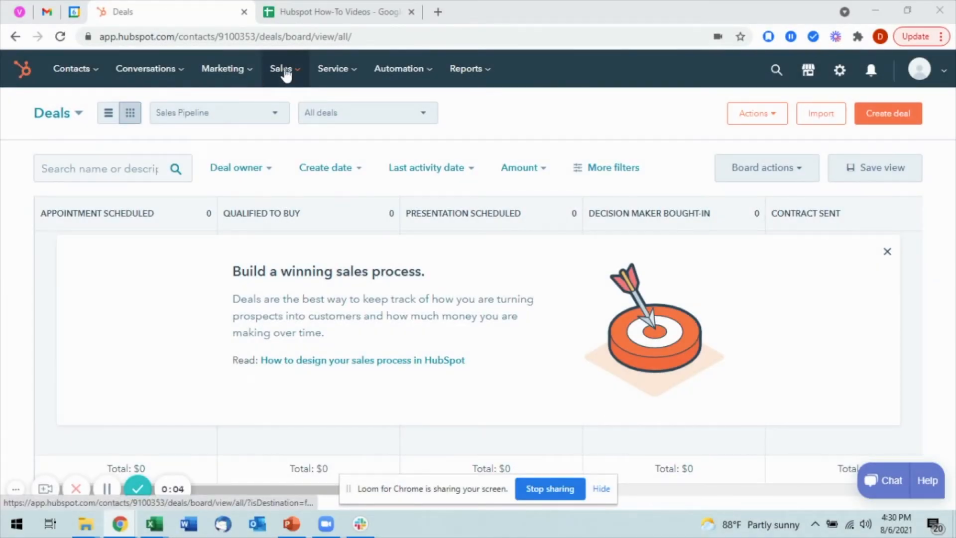
Step: Begin a new deal named 'Di', leaving Sales Pipeline and Appointment scheduled as defaults
left_click(281, 68)
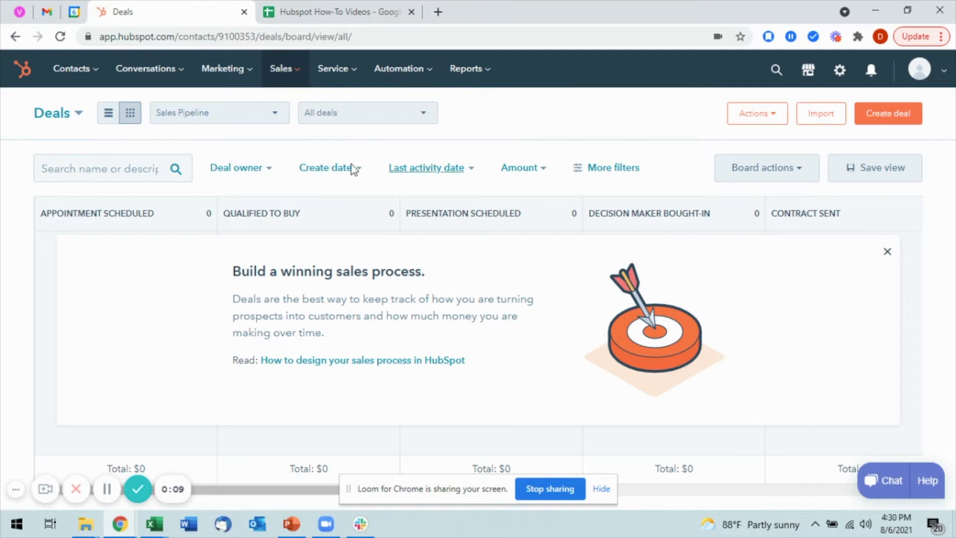
left_click(218, 112)
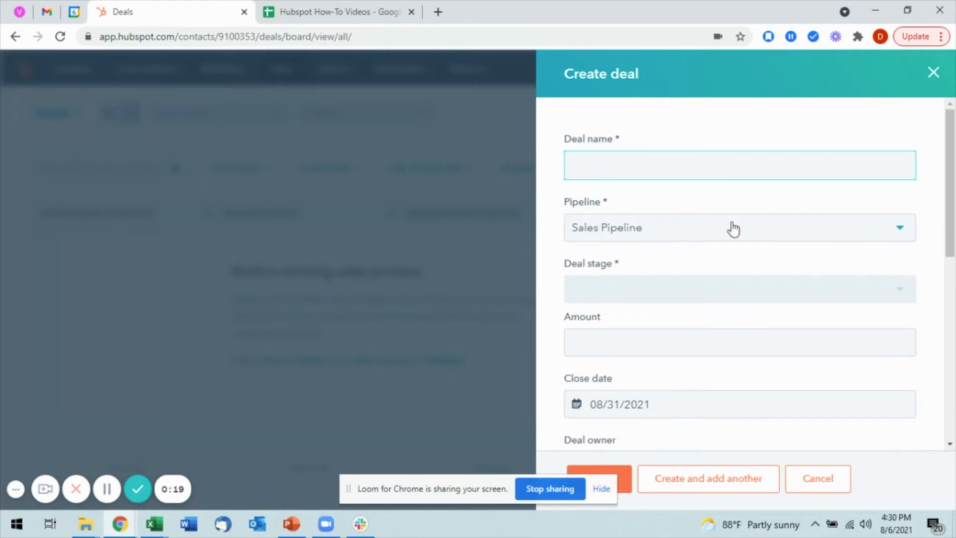
type("Dieter Test")
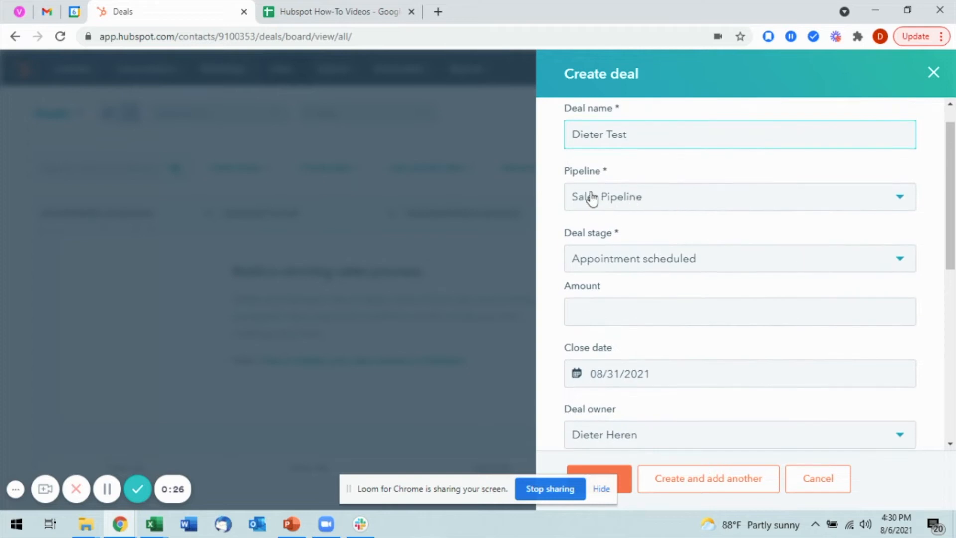
mouse_move(881, 204)
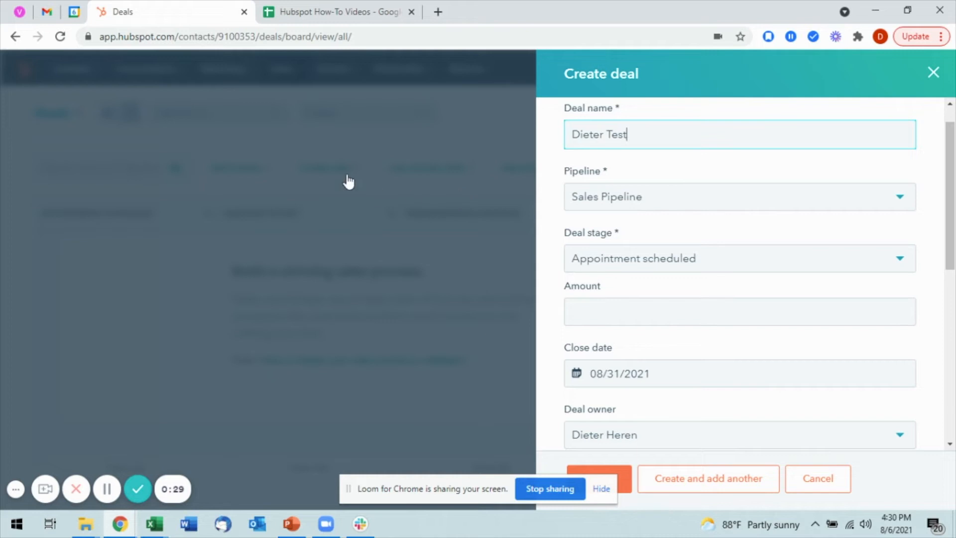
scroll("down", 3)
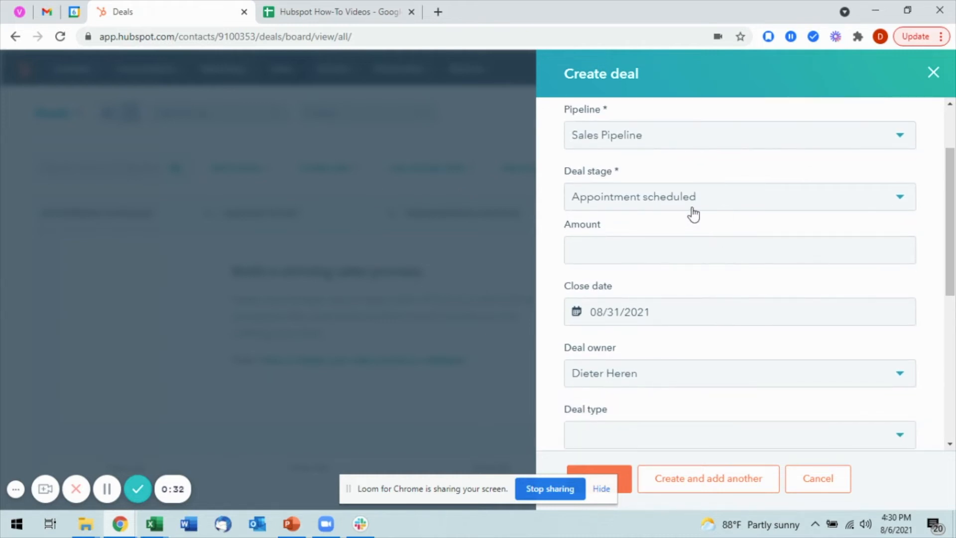
left_click(737, 196)
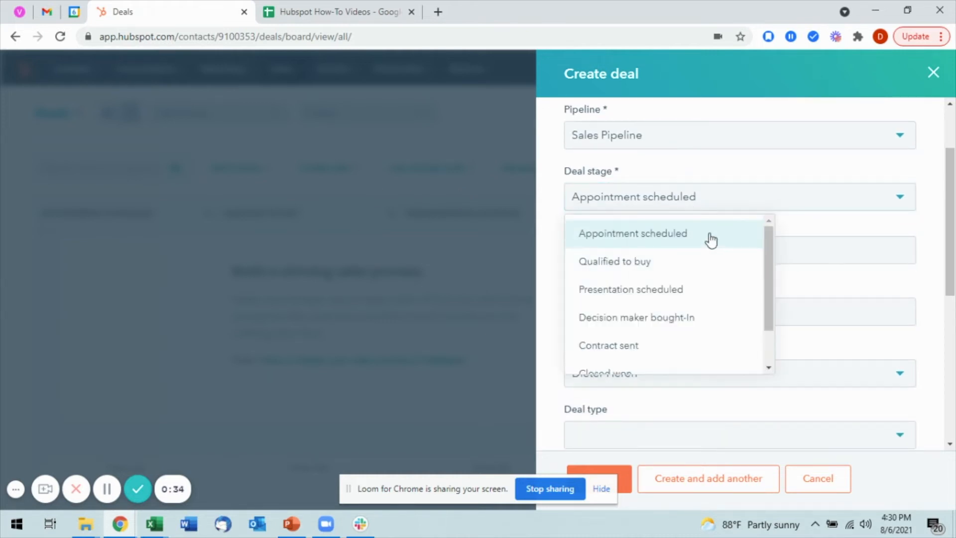
mouse_move(711, 288)
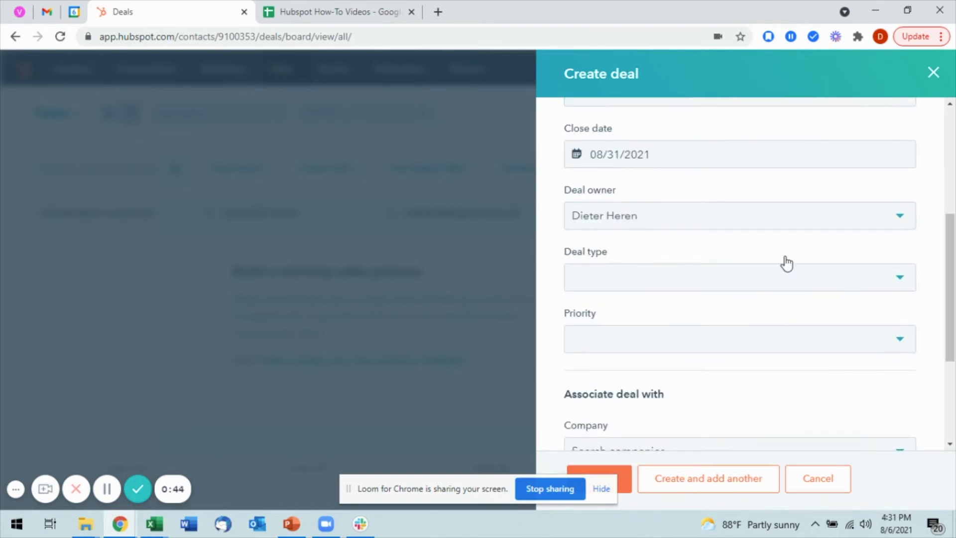
Step: Submit the deal form with Create and return to the Deals board
scroll("down", 3)
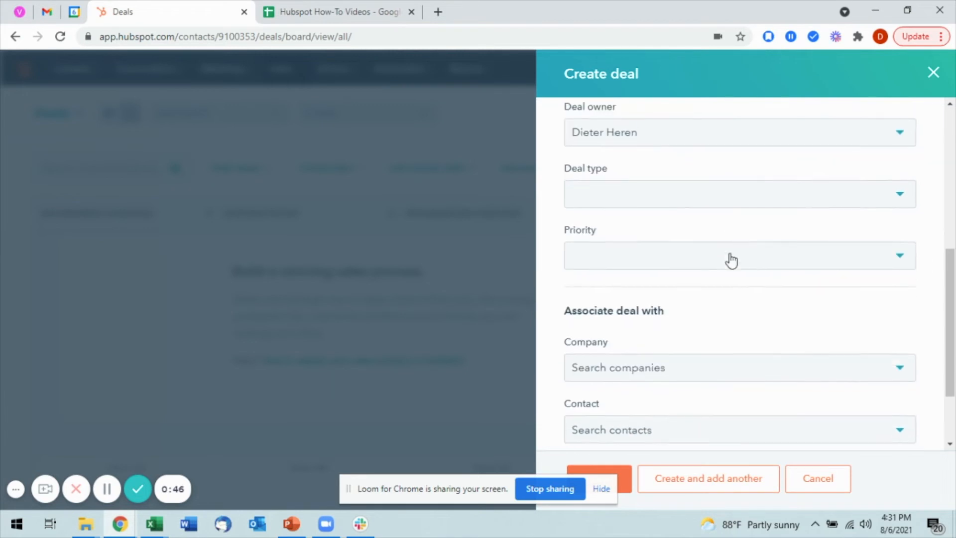
scroll("down", 3)
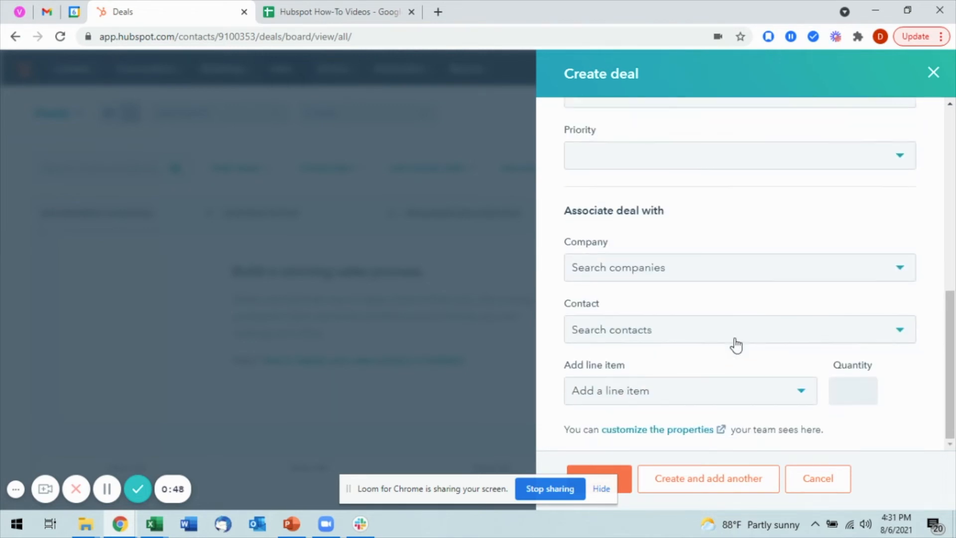
mouse_move(586, 274)
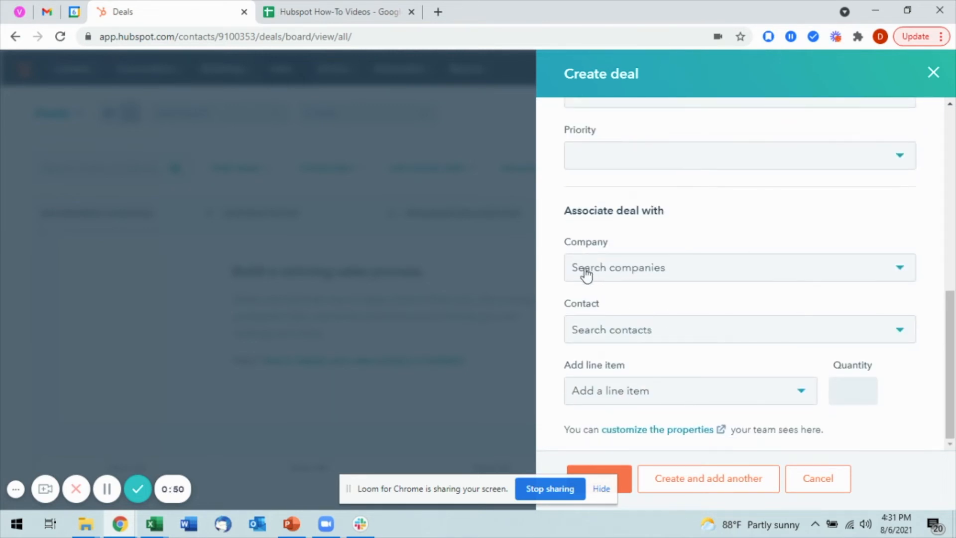
mouse_move(674, 275)
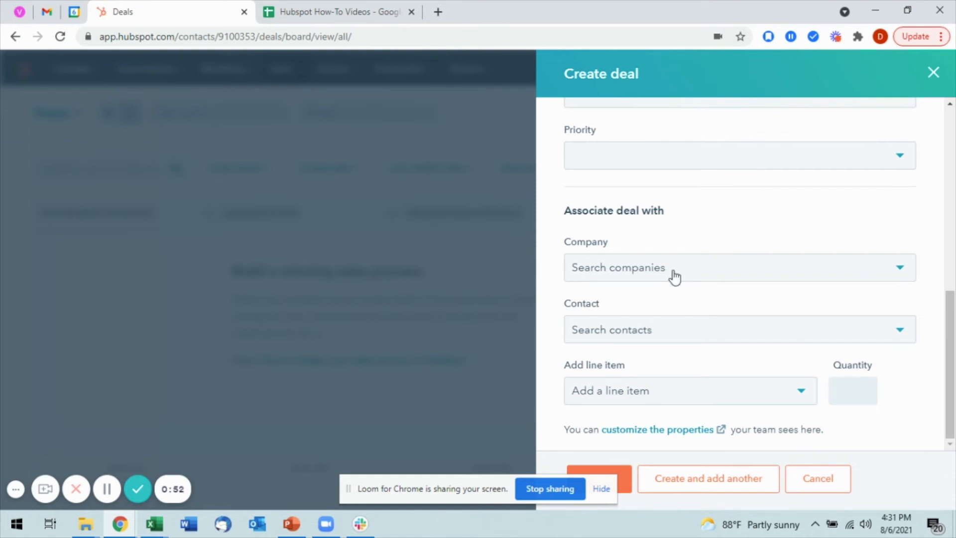
mouse_move(680, 276)
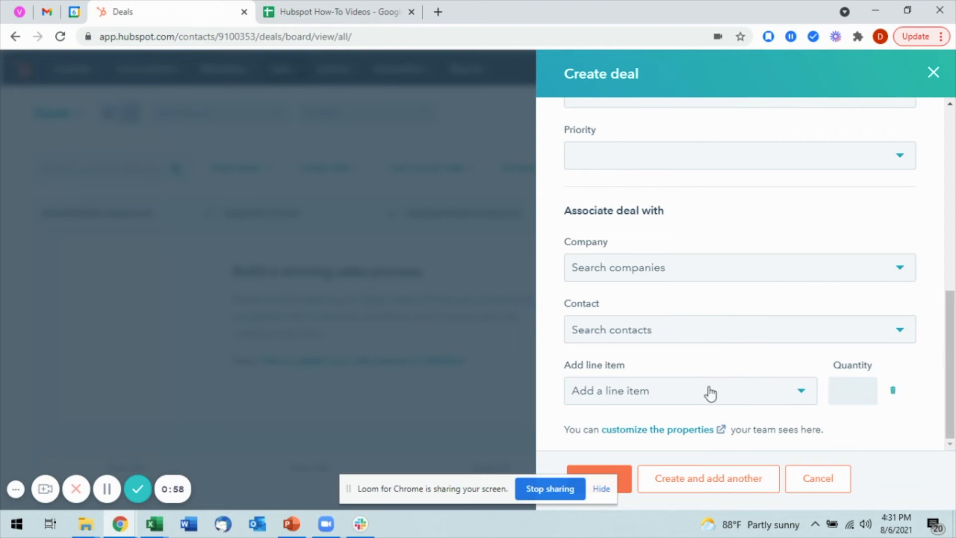
mouse_move(482, 496)
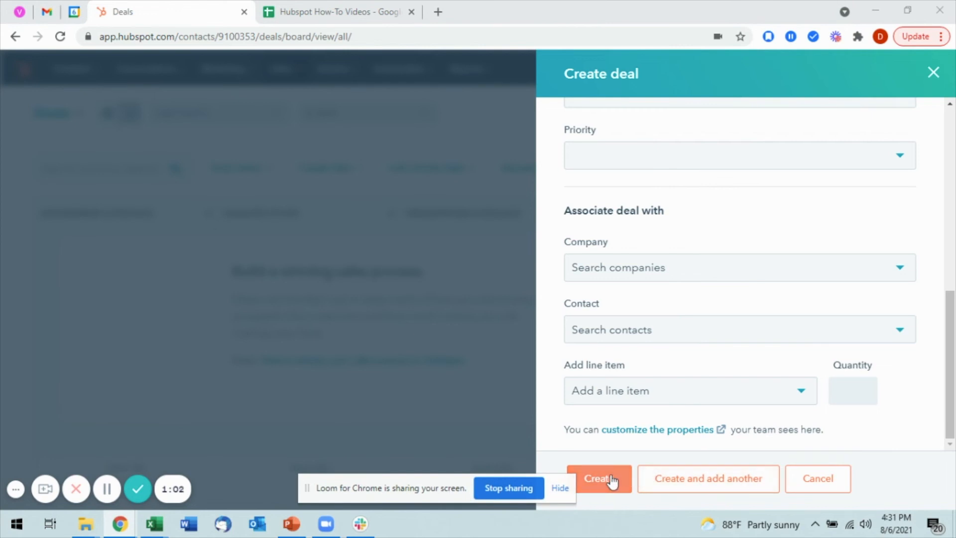
left_click(600, 478)
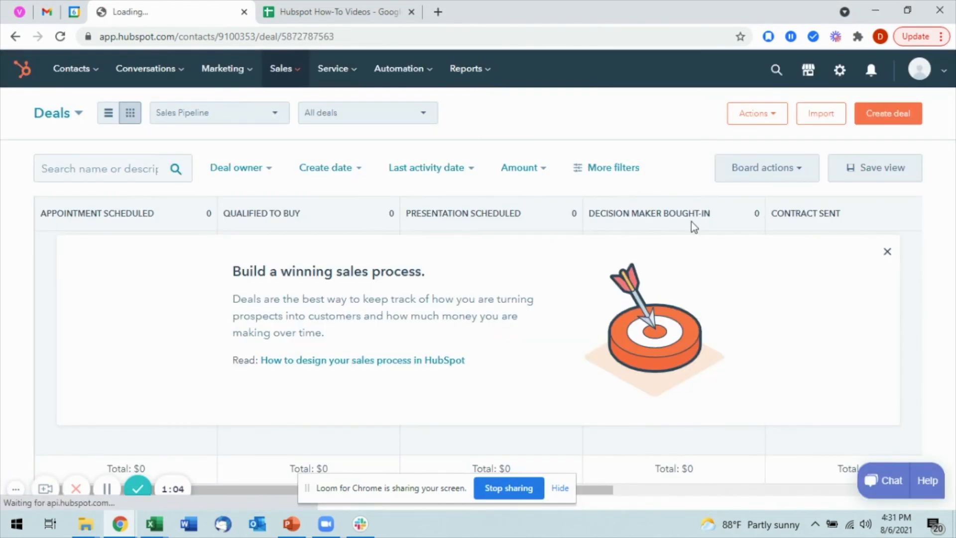